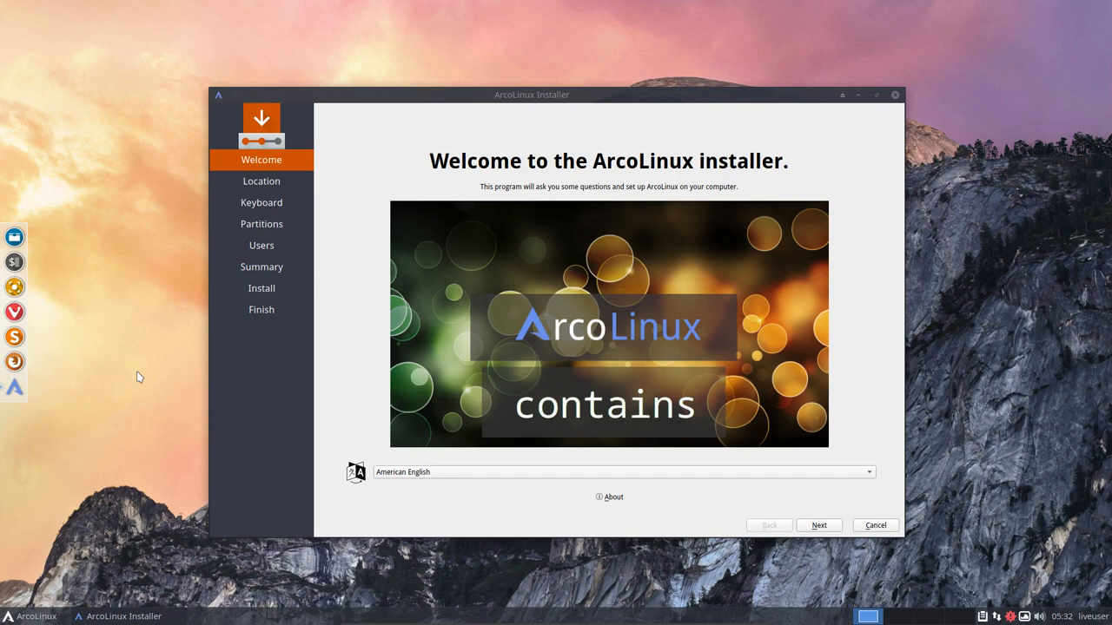
pyautogui.moveTo(59, 604)
pyautogui.write('in')
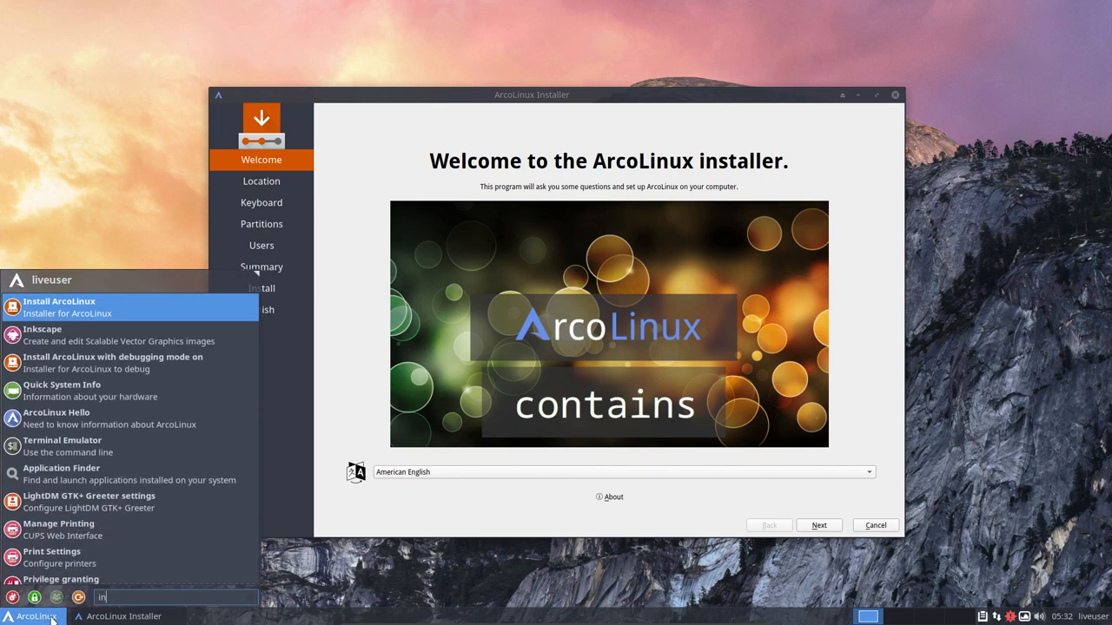
pyautogui.moveTo(87, 418)
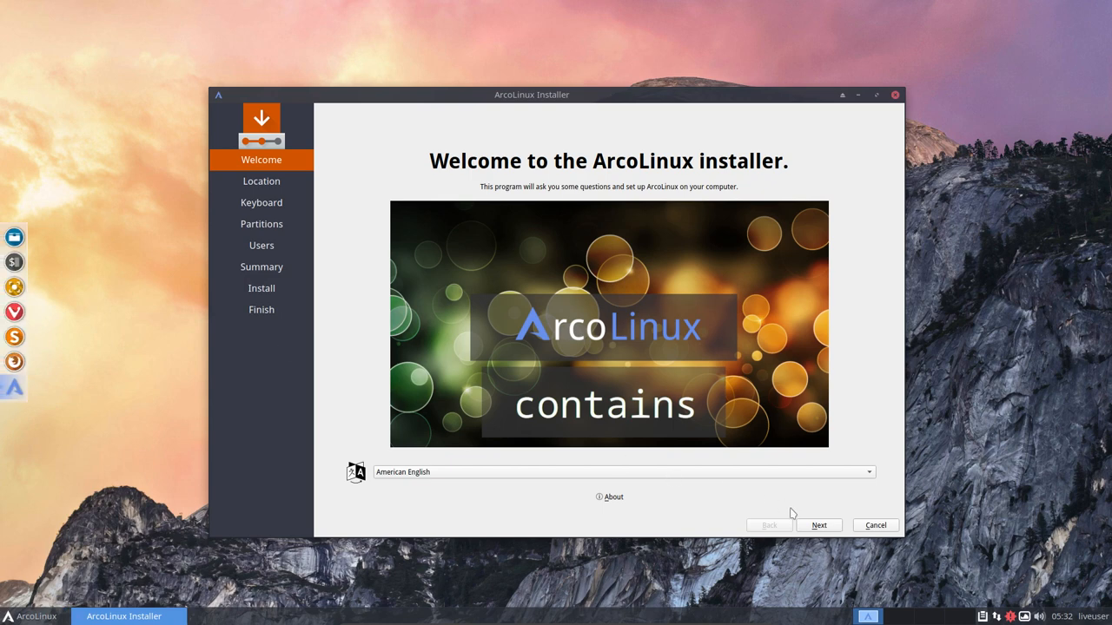
# Cancel the installation from the installer's Welcome page.
pyautogui.click(875, 524)
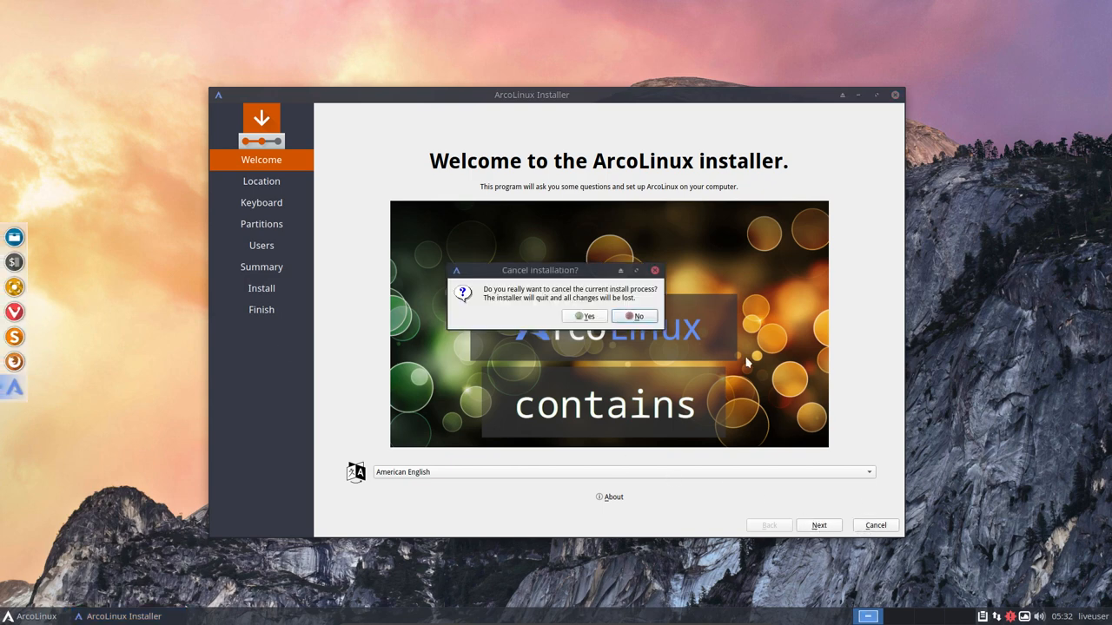
# Confirm Yes in the Cancel installation dialog to quit the installer.
pyautogui.click(584, 315)
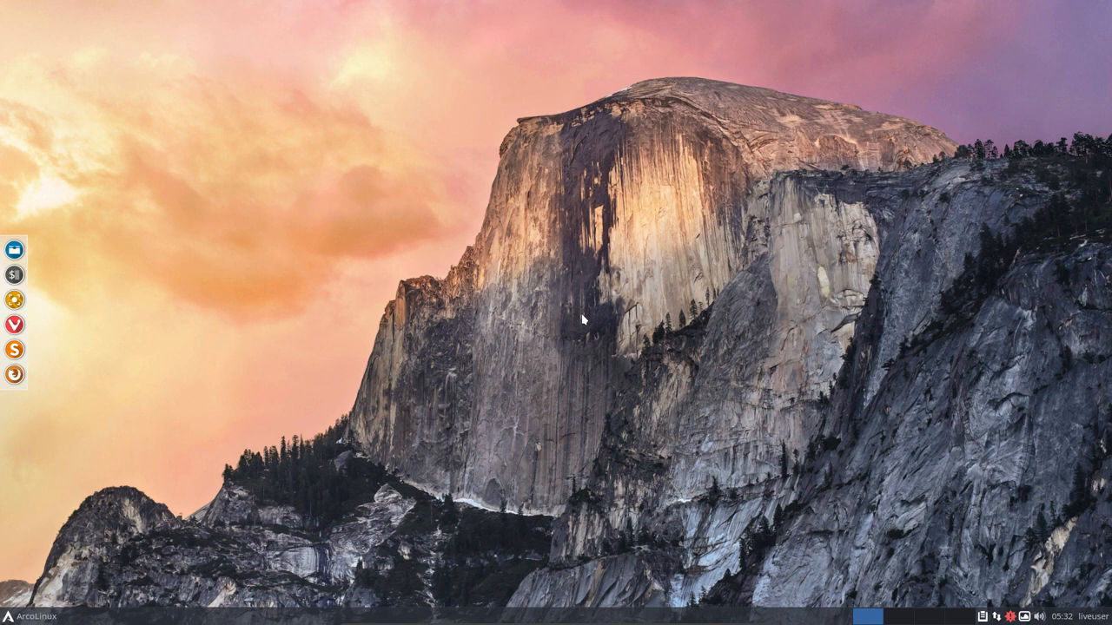
pyautogui.moveTo(513, 311)
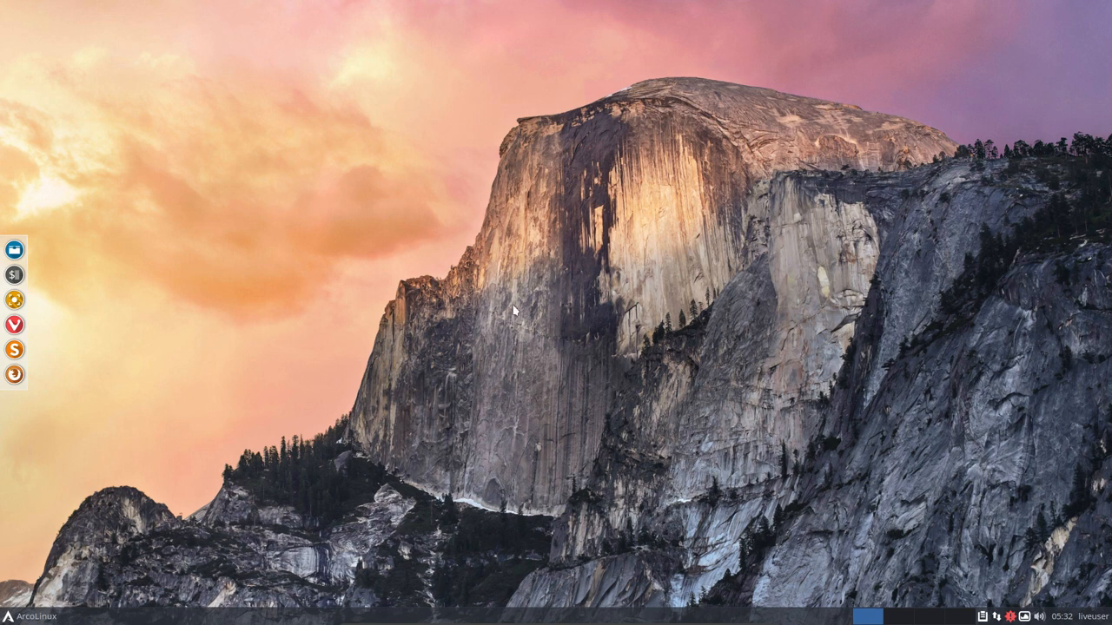
pyautogui.moveTo(146, 293)
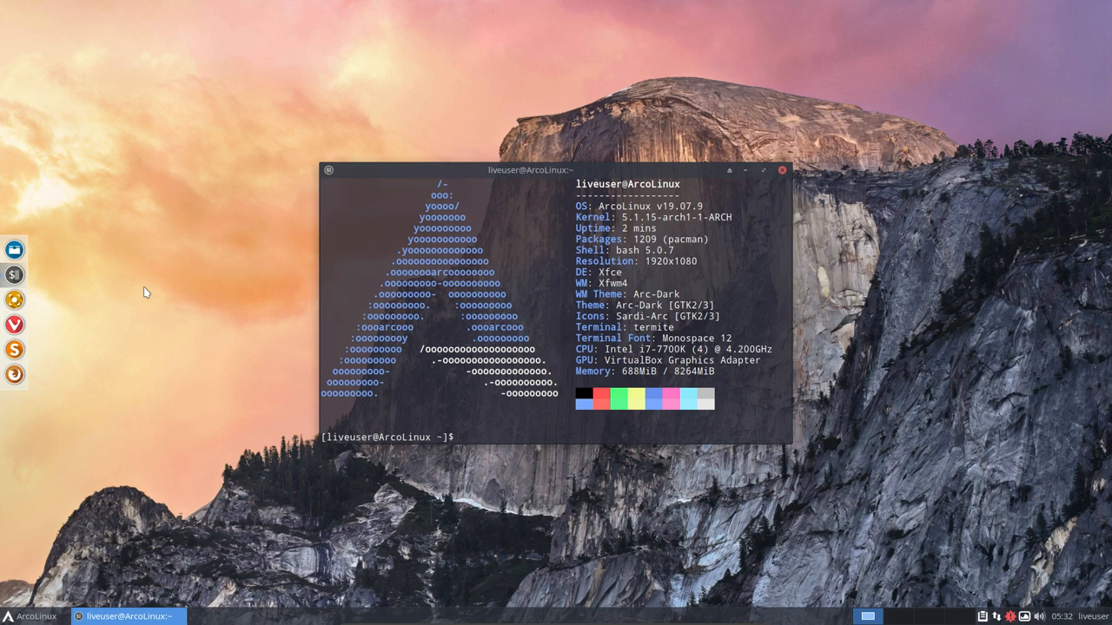
# Run 'pkexec calamares -d' in Termite to relaunch the installer with debug logging.
pyautogui.write('pk')
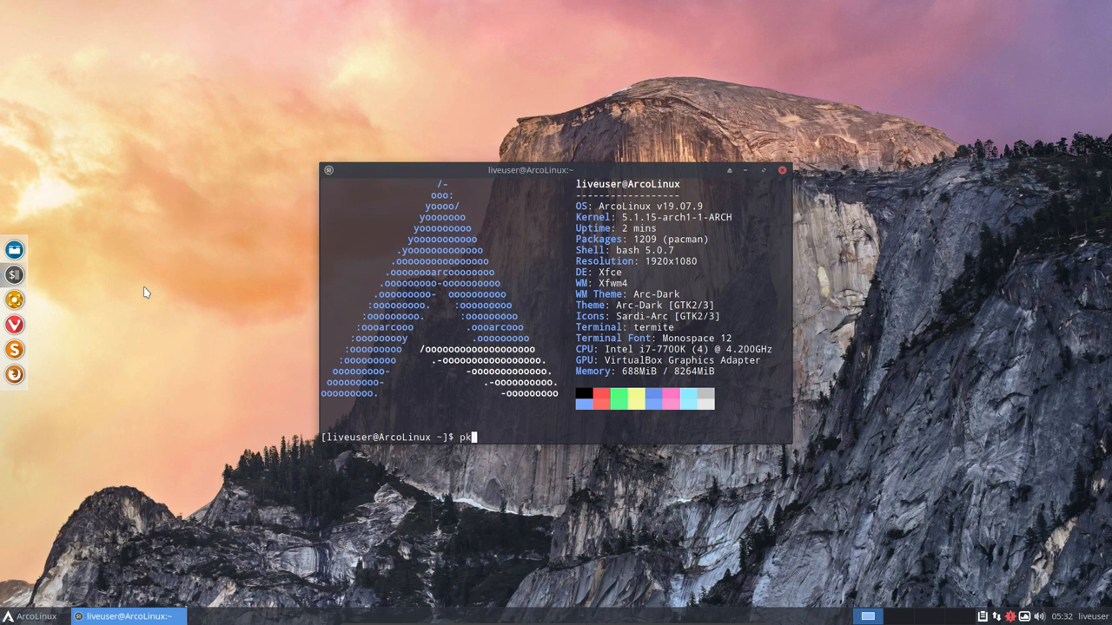
pyautogui.write('exec')
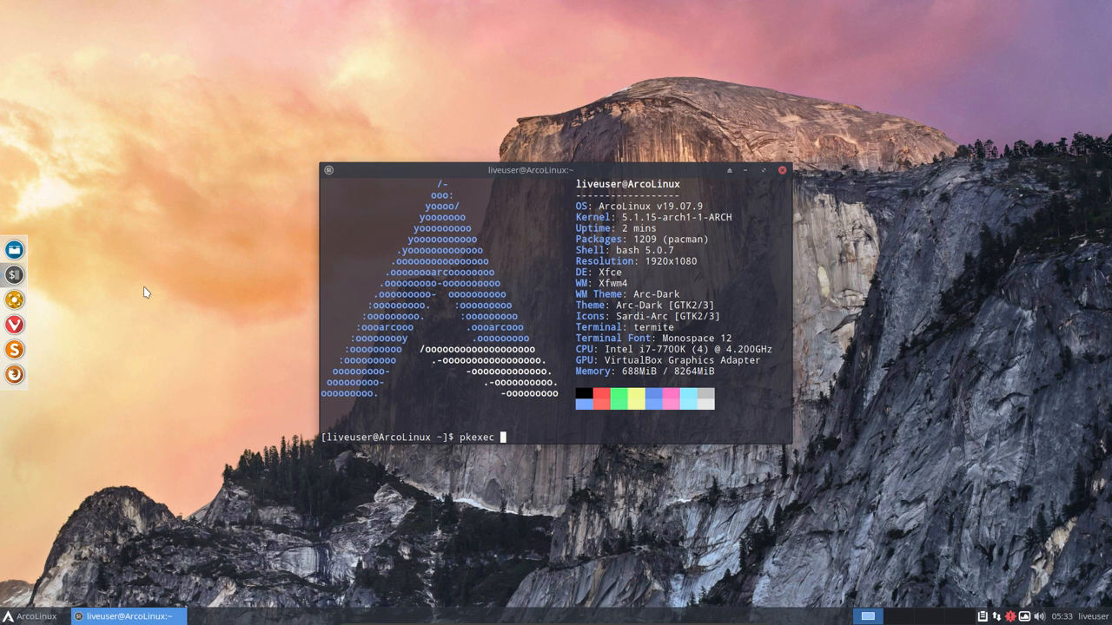
pyautogui.write('ca')
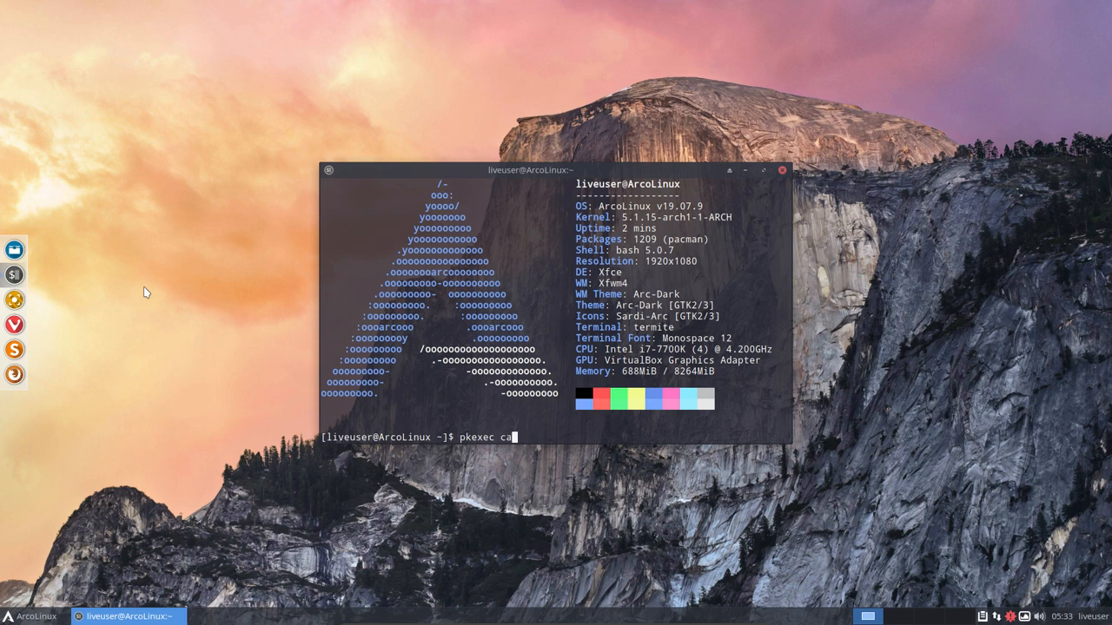
pyautogui.write('la')
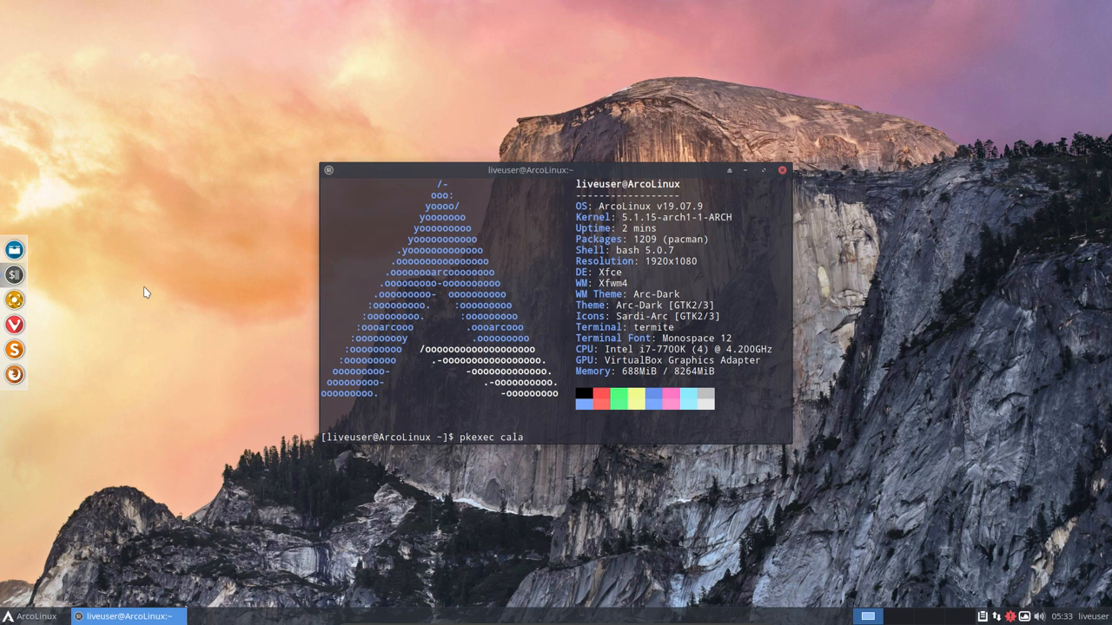
pyautogui.write('mares')
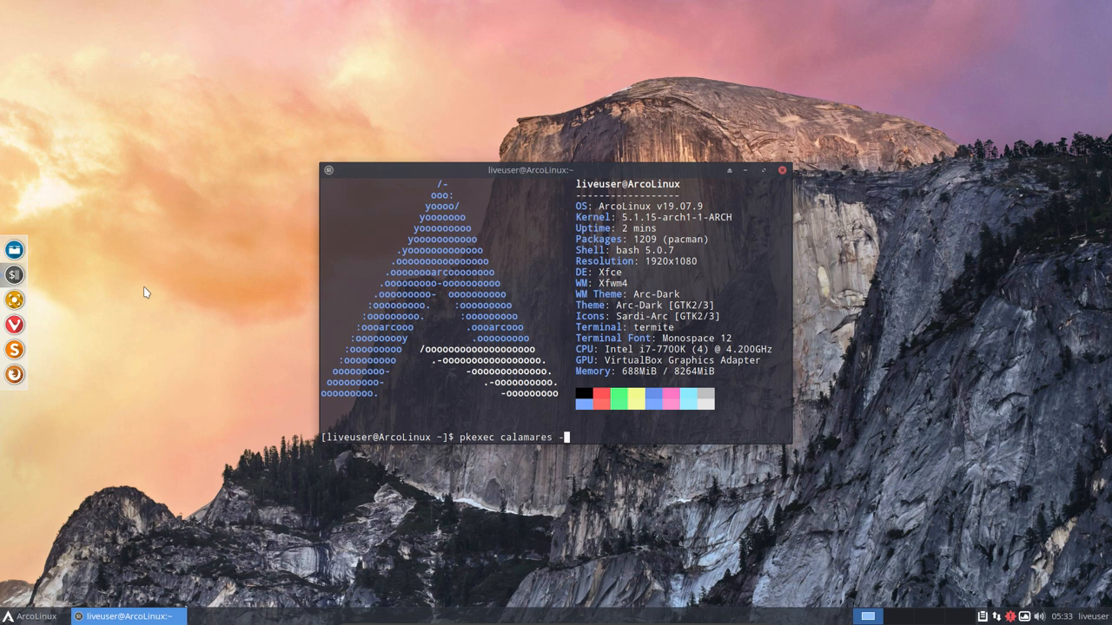
pyautogui.write('-d')
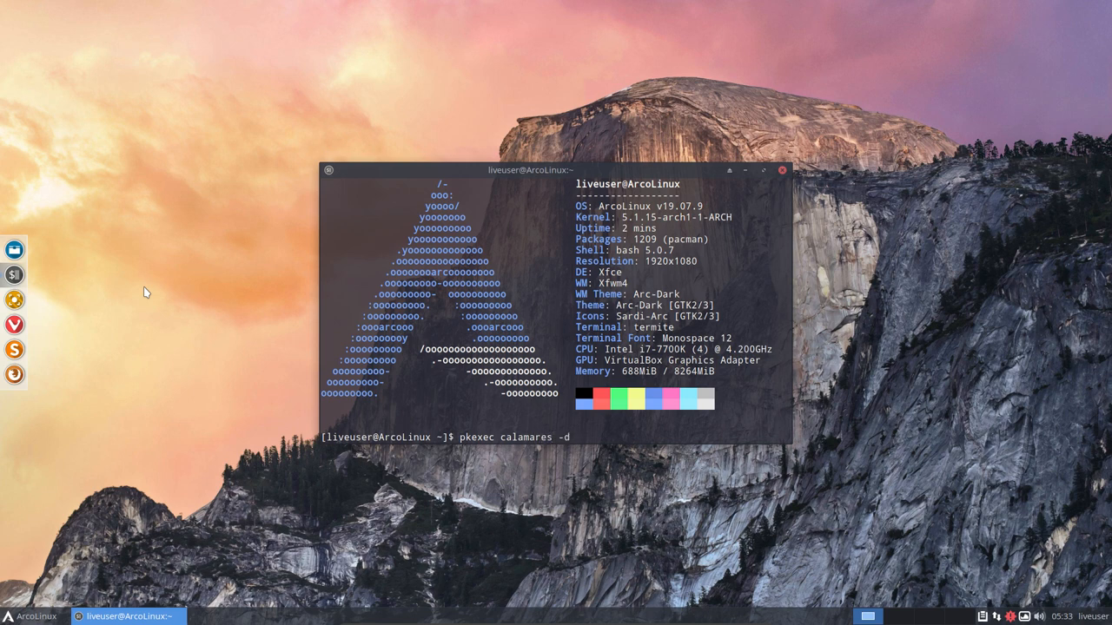
pyautogui.press('Return')
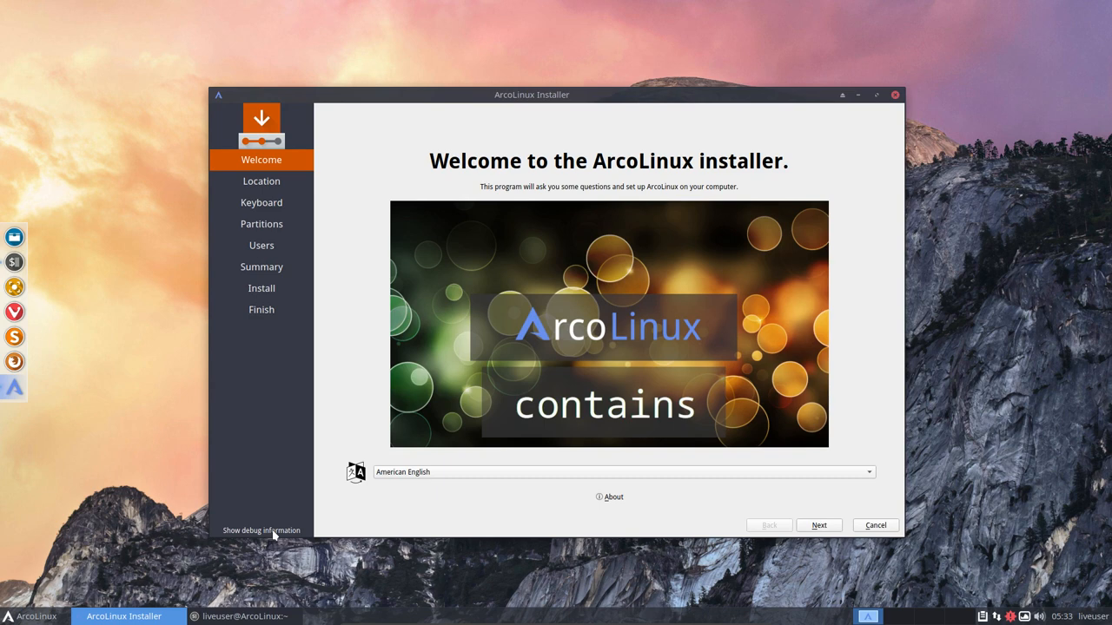
pyautogui.moveTo(50, 612)
pyautogui.write('ins')
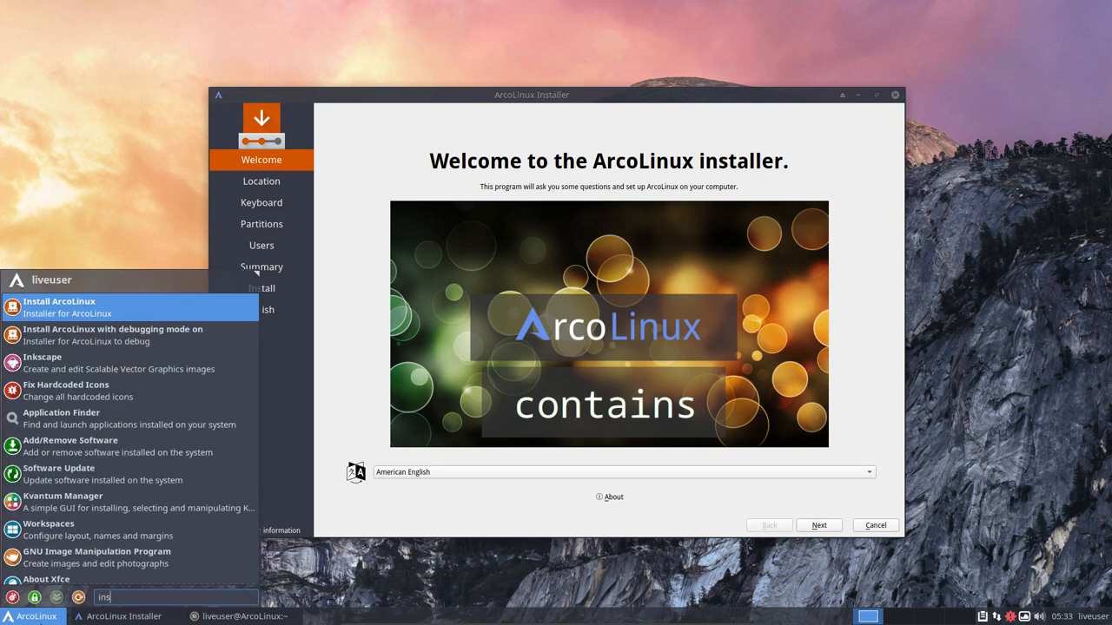
pyautogui.moveTo(130, 335)
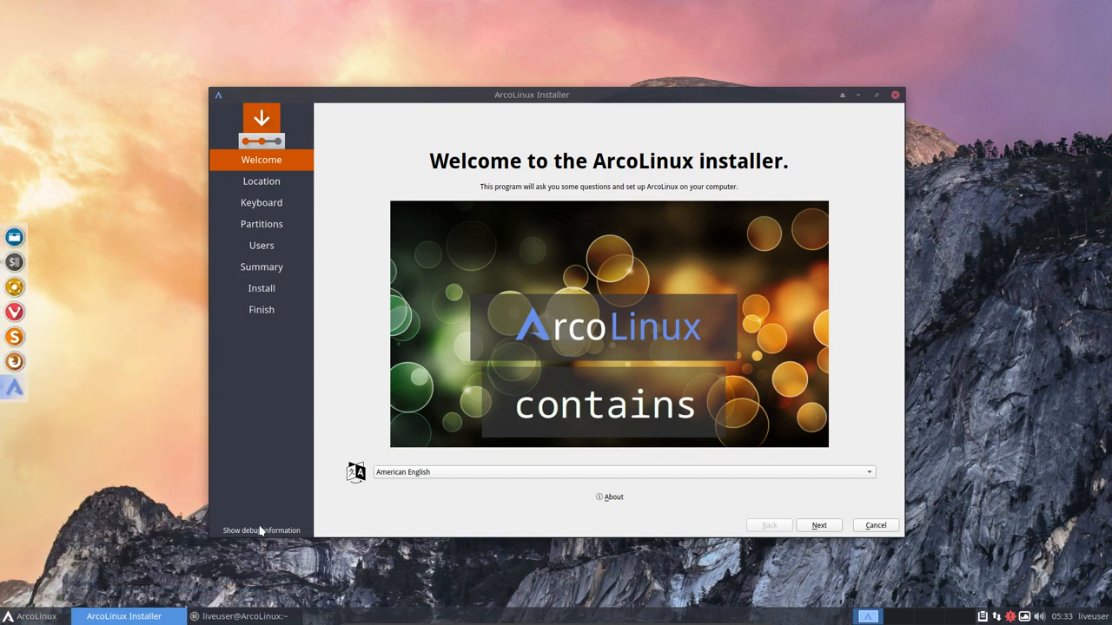
pyautogui.moveTo(558, 100)
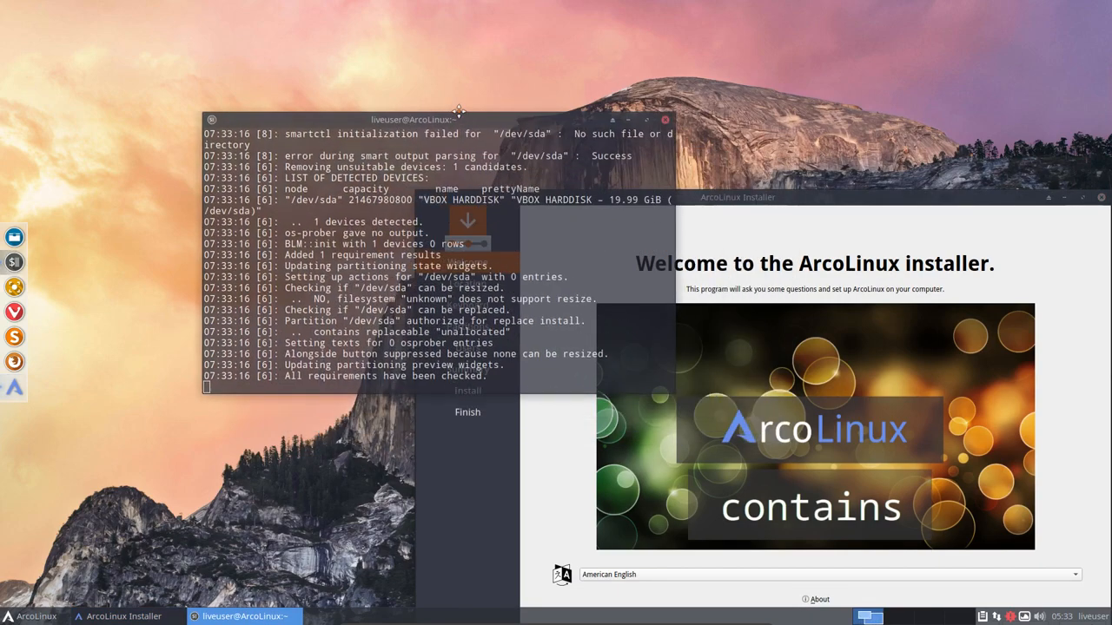
# Place the terminal log at top-left and the installer window to its right.
pyautogui.moveTo(458, 119); pyautogui.dragTo(287, 57)
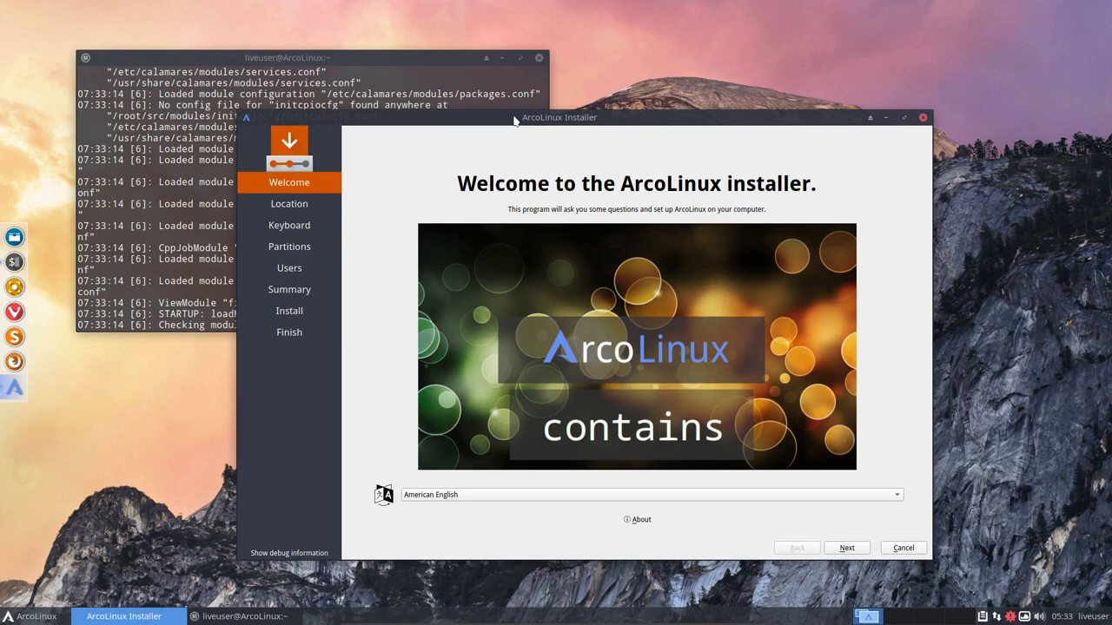
pyautogui.moveTo(569, 122)
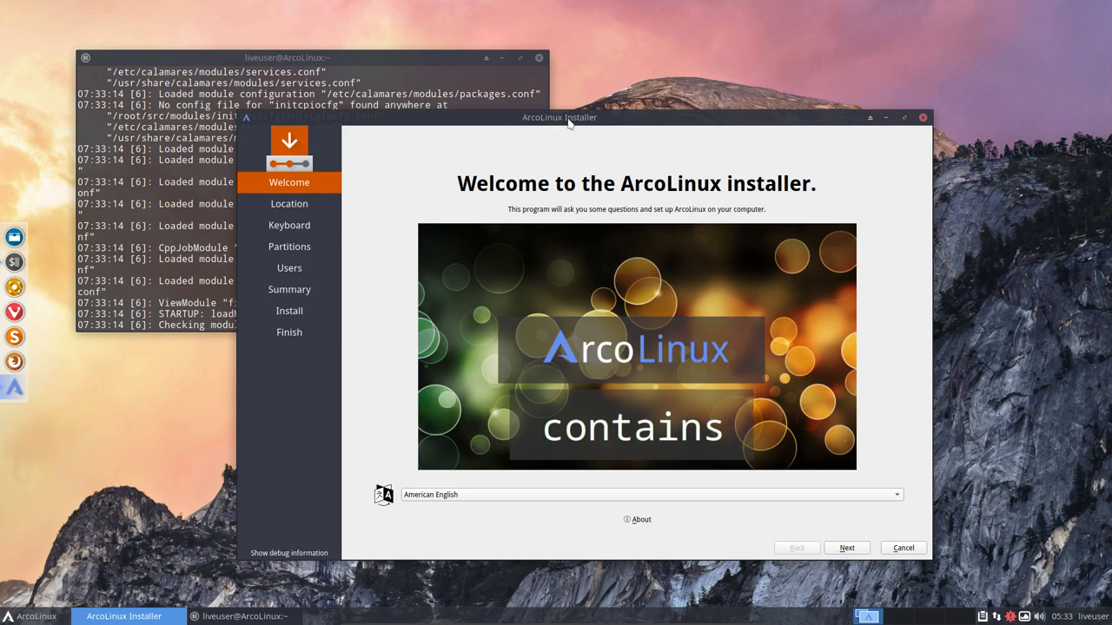
pyautogui.moveTo(559, 117); pyautogui.dragTo(642, 120)
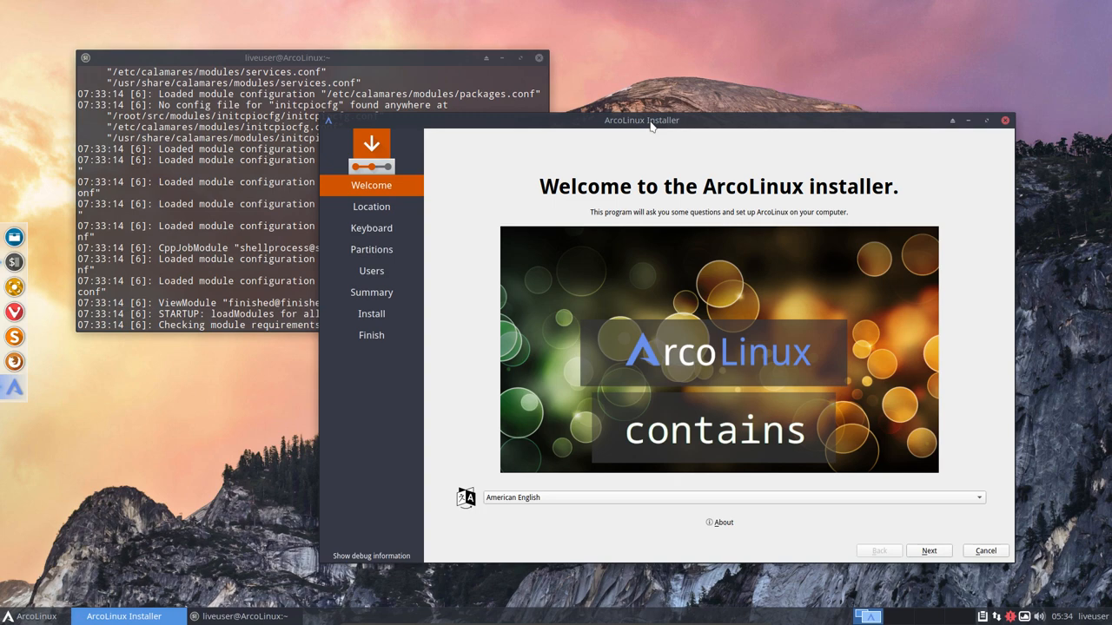
pyautogui.moveTo(684, 124)
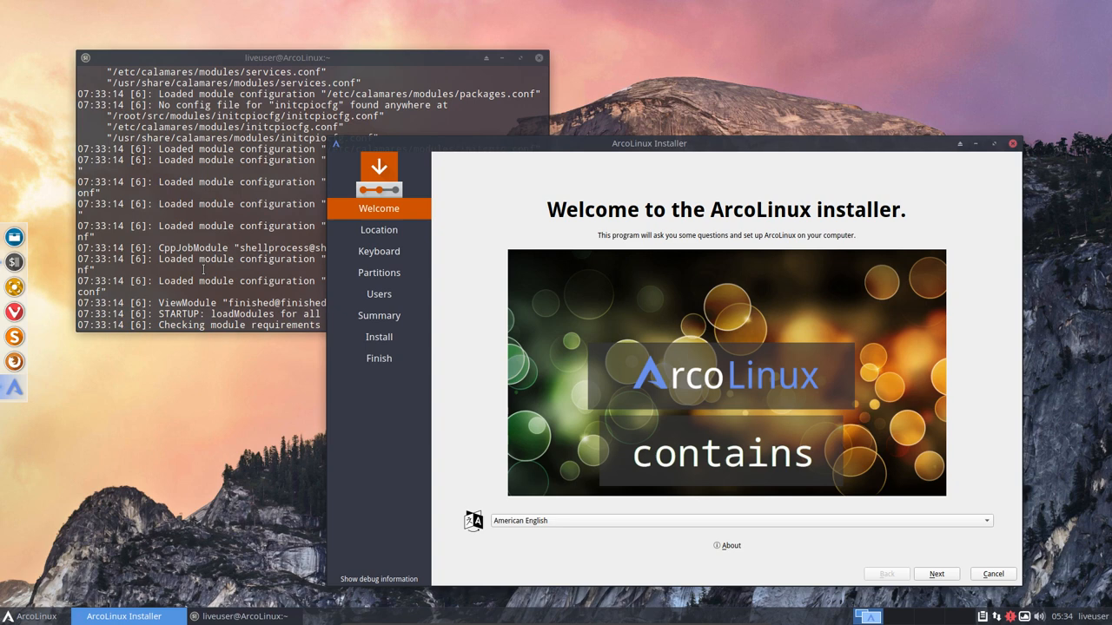
# Raise the terminal log, then shift the installer window slightly left.
pyautogui.click(243, 616)
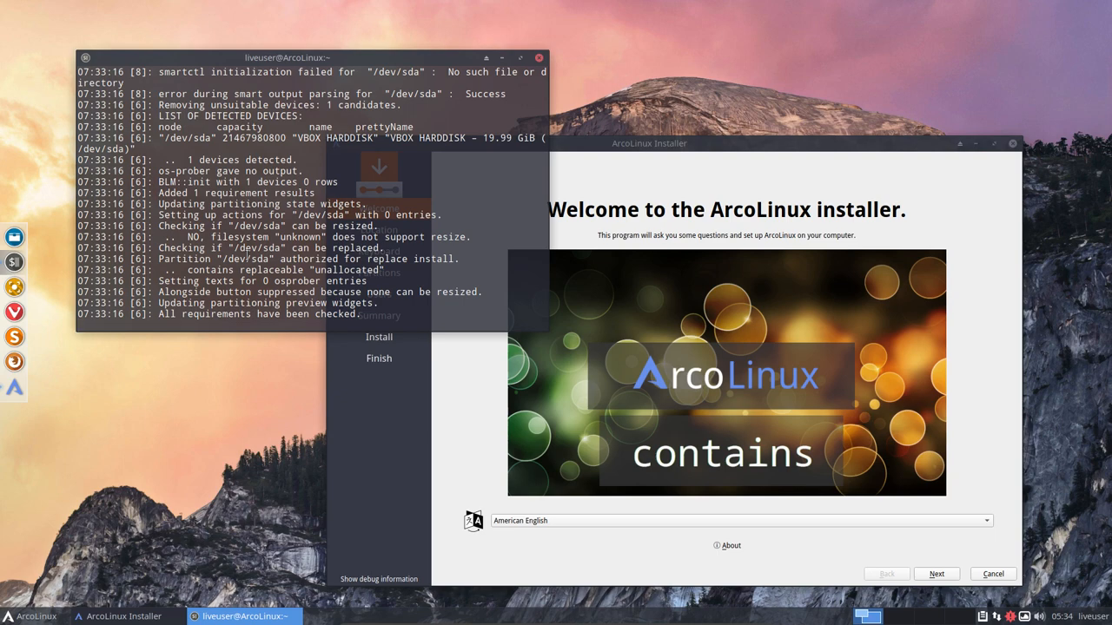
pyautogui.moveTo(649, 143); pyautogui.dragTo(615, 108)
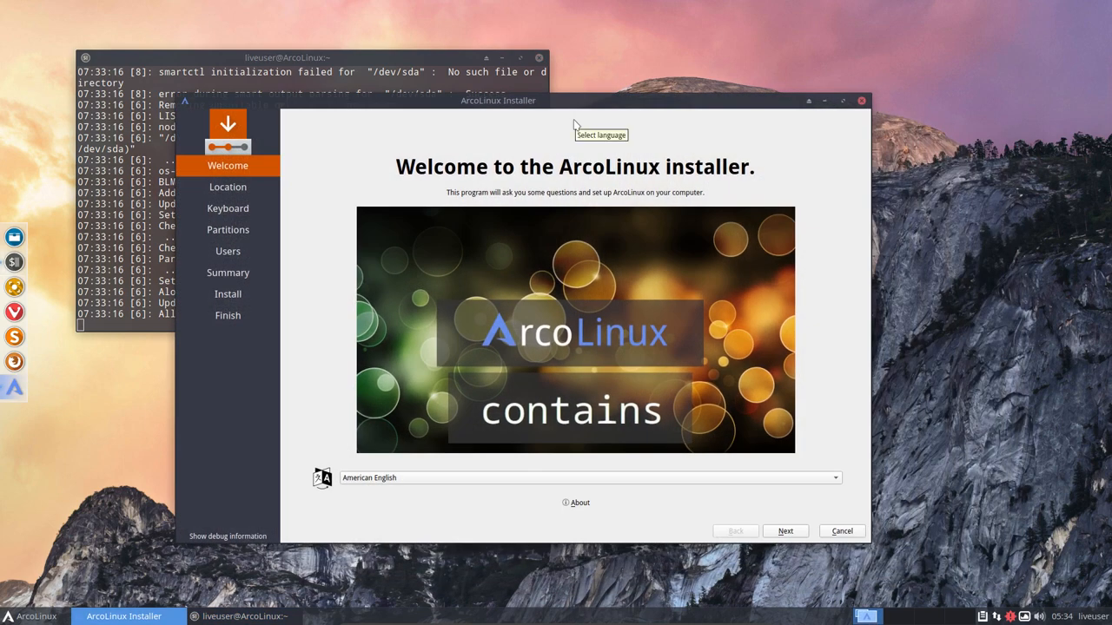
pyautogui.moveTo(666, 393)
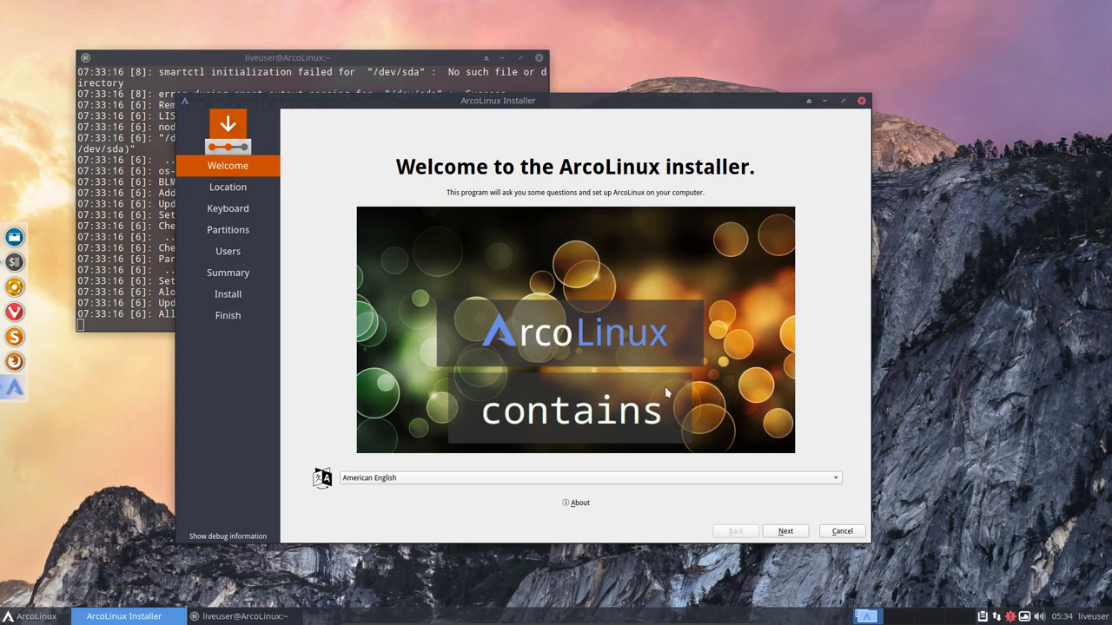
# Choose the Belgian keyboard layout and continue to the Partitions page.
pyautogui.click(785, 531)
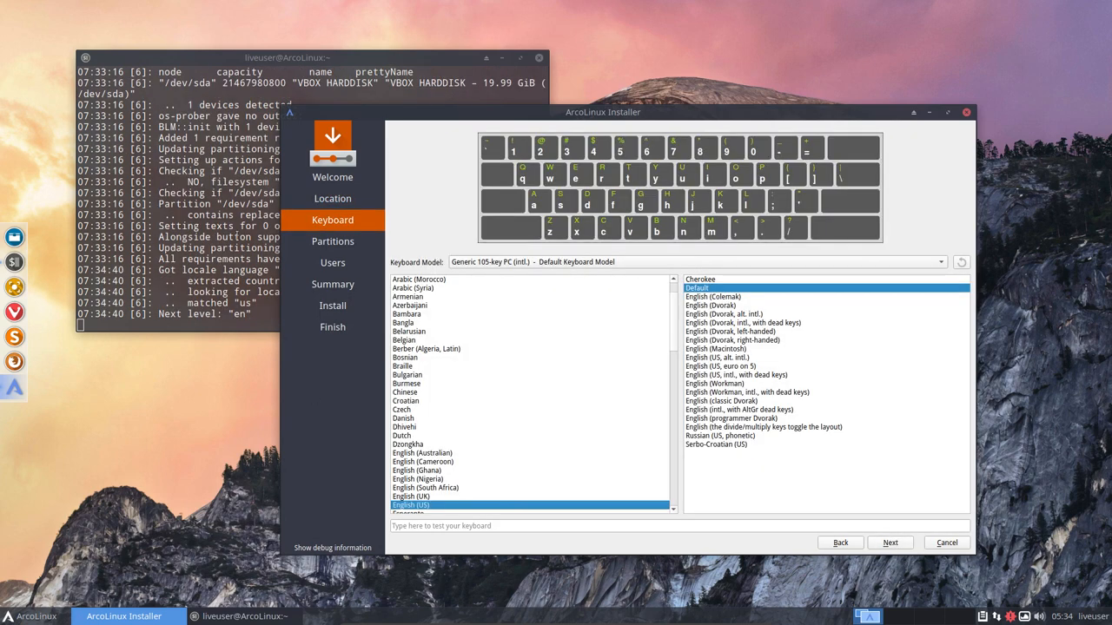
pyautogui.click(404, 340)
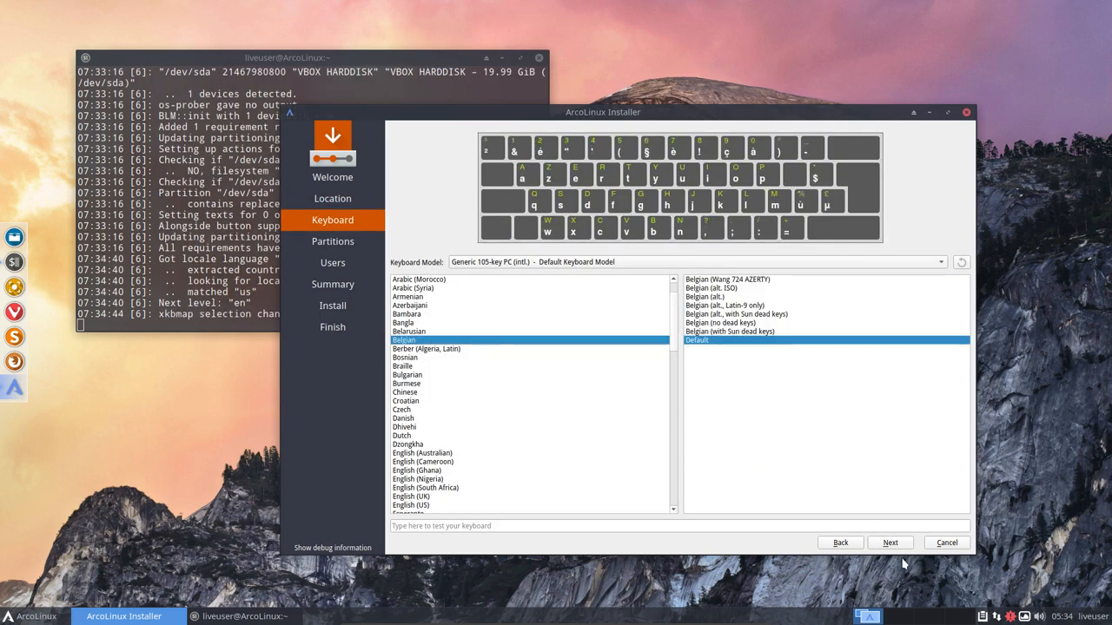
pyautogui.click(889, 542)
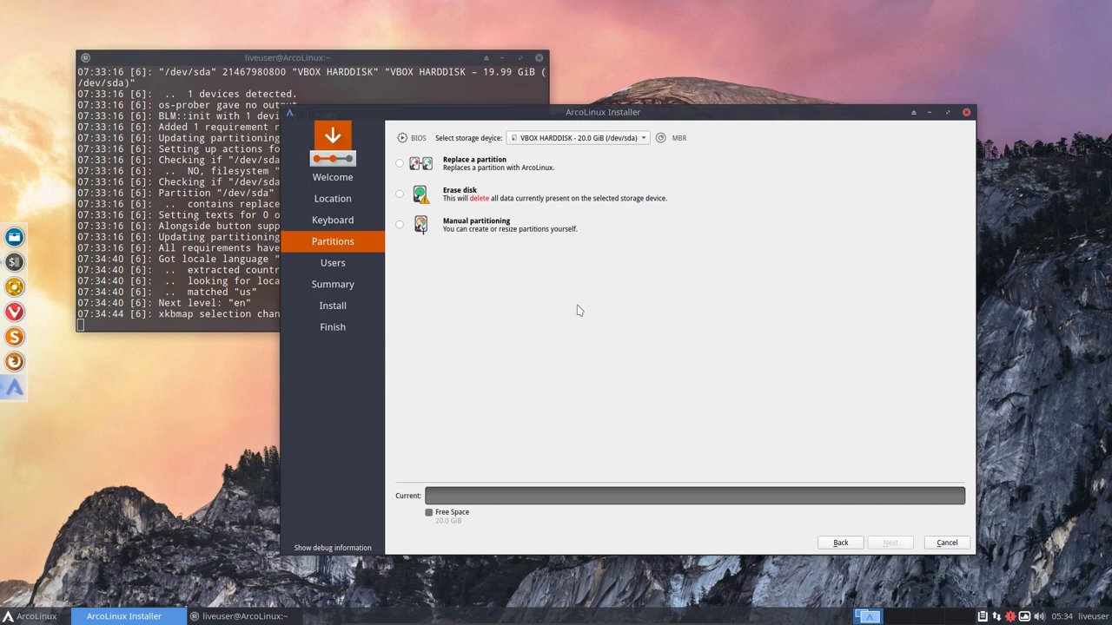
# Select Erase disk, then focus the 'What is your name?' field on the Users page.
pyautogui.click(399, 194)
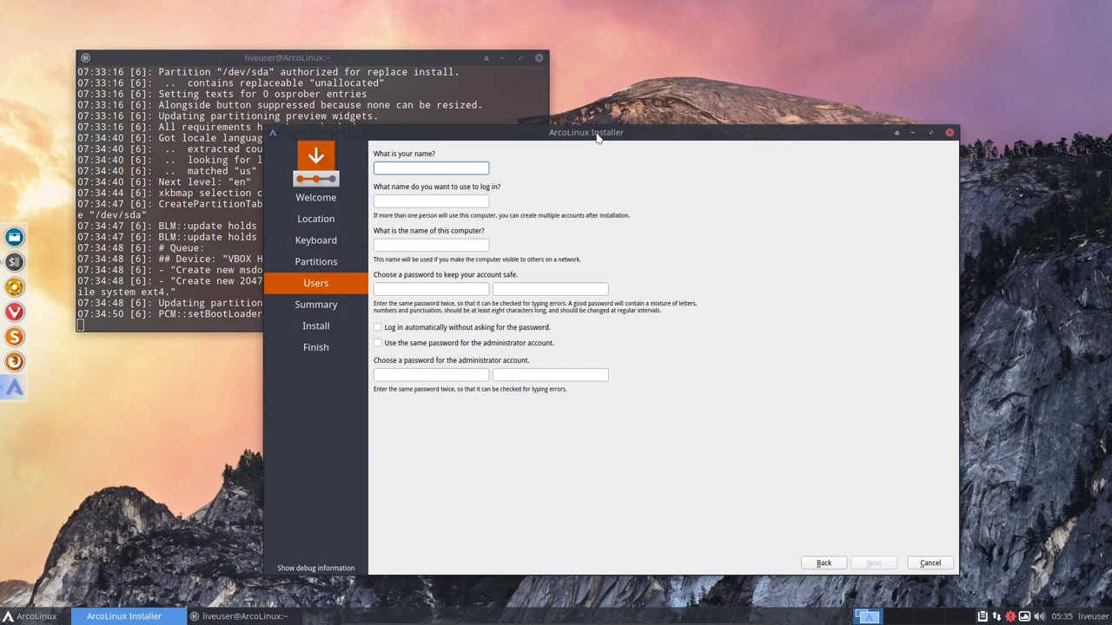
pyautogui.click(431, 167)
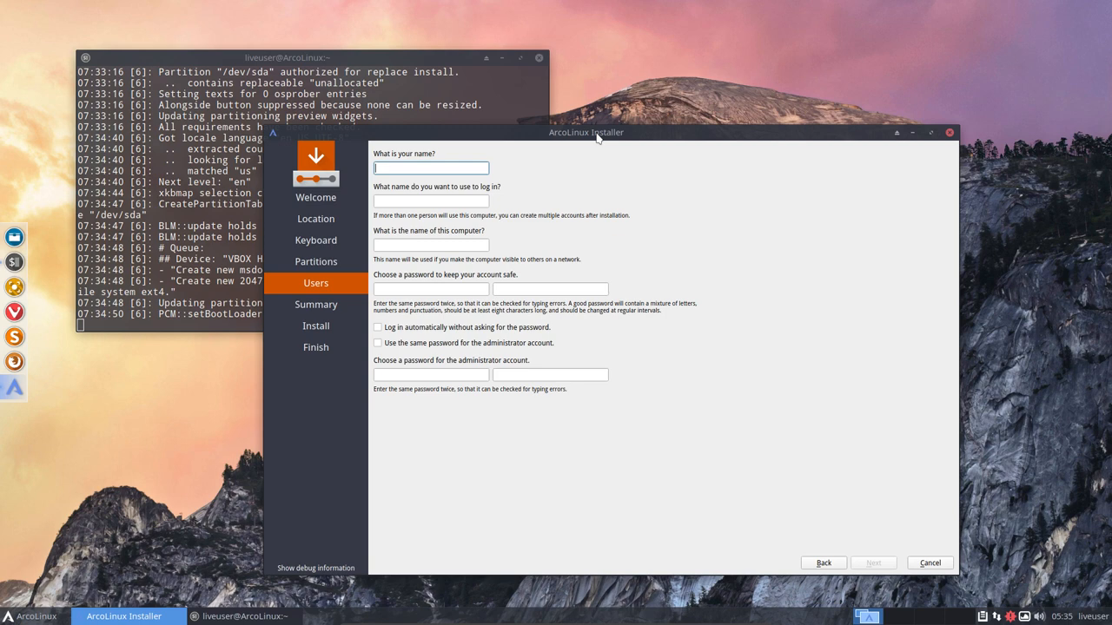